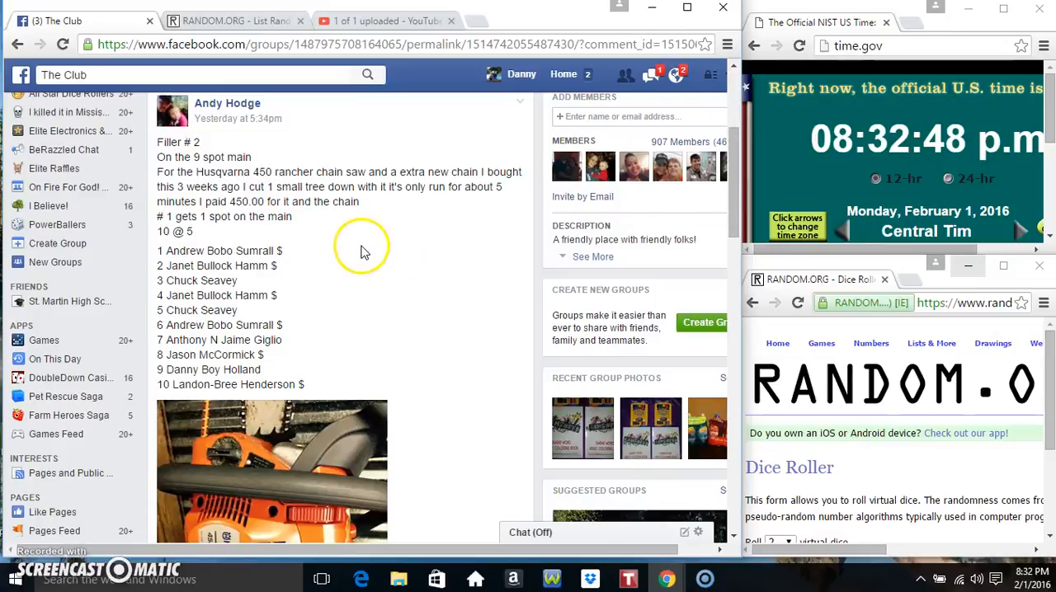
pyautogui.moveTo(260, 231)
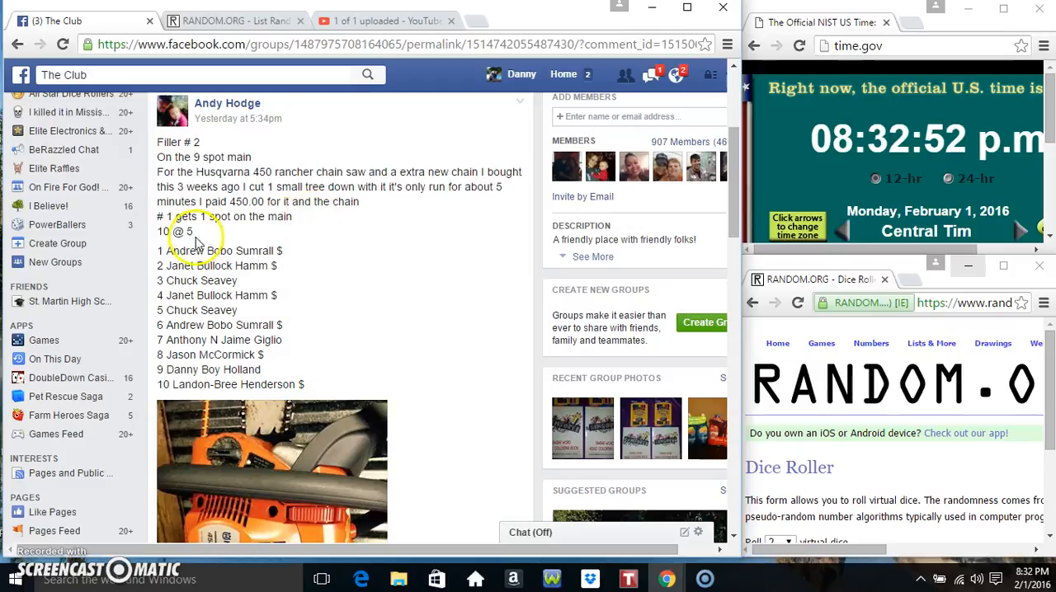
# Select the ten numbered names in the chainsaw raffle post, then scroll to the newest comments.
pyautogui.moveTo(159, 251); pyautogui.dragTo(304, 385)
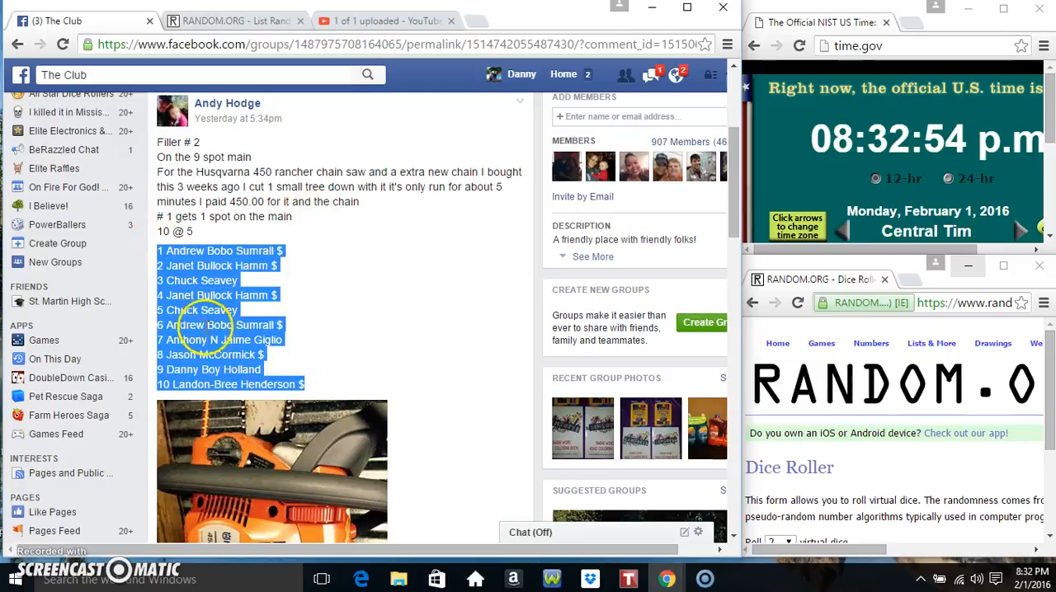
pyautogui.scroll(-3)
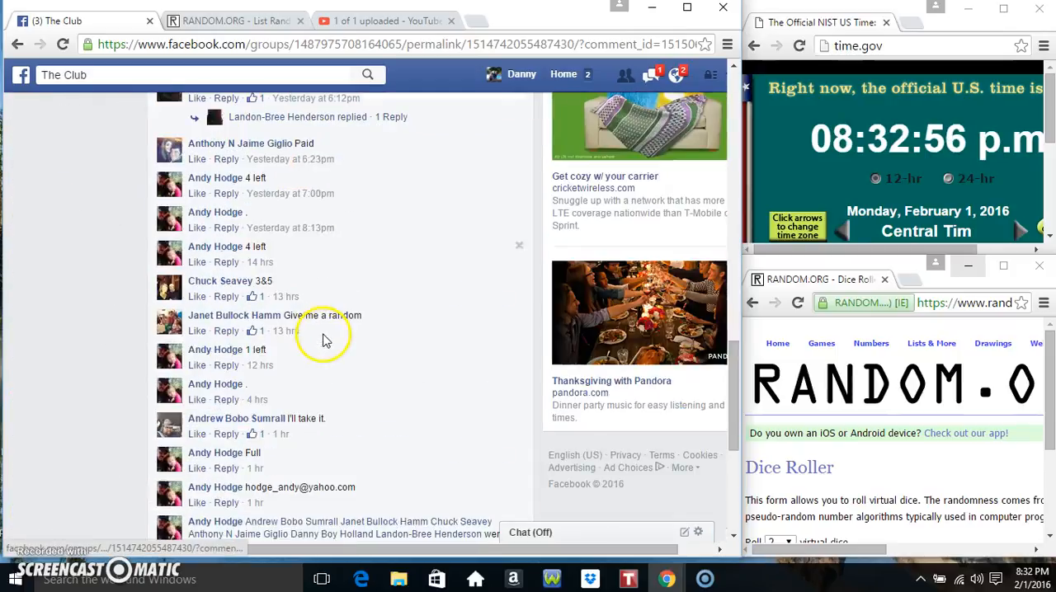
pyautogui.scroll(-3)
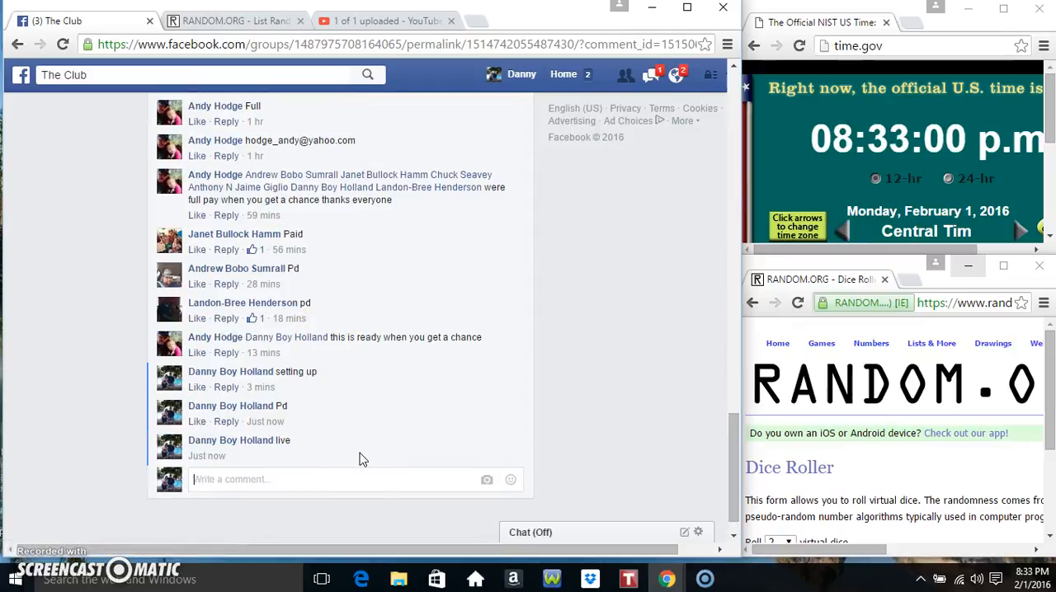
pyautogui.moveTo(272, 456)
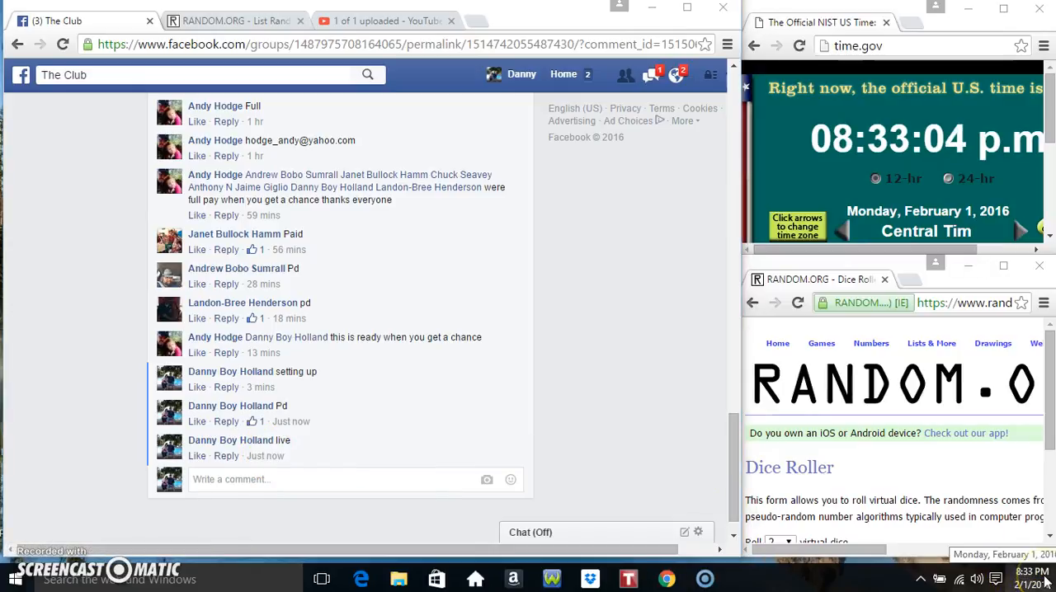
# On the List Randomizer page, roll two dice (2 and 6) and randomize the pasted ten-name list.
pyautogui.click(235, 21)
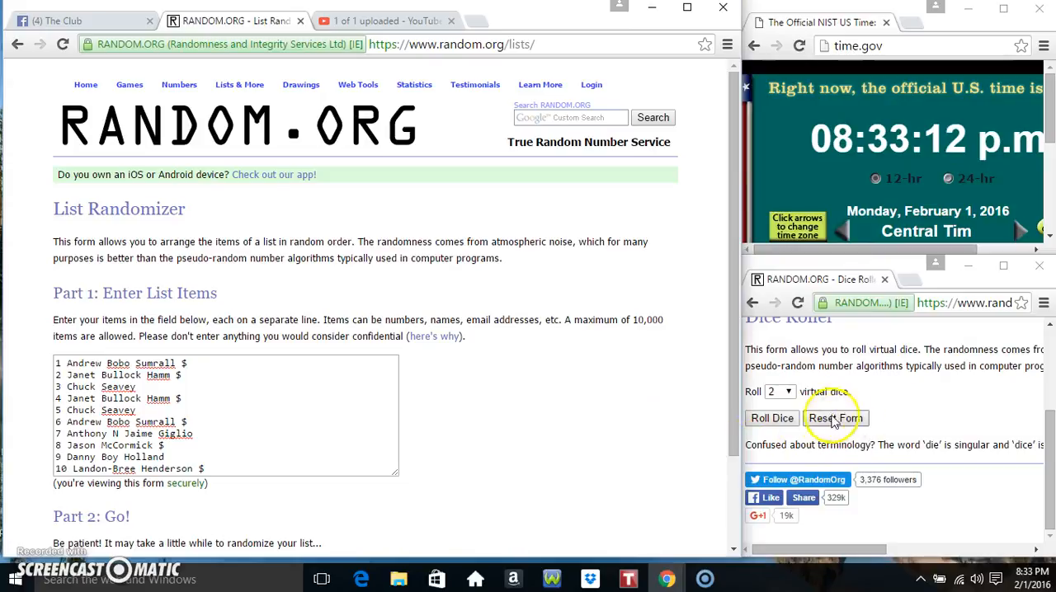
pyautogui.click(772, 418)
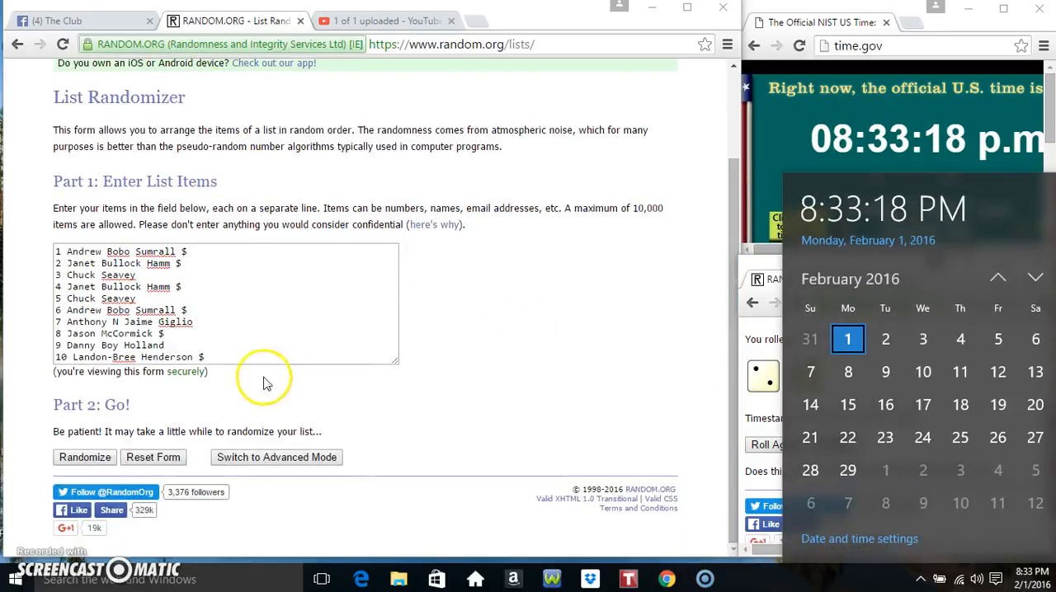
pyautogui.click(85, 457)
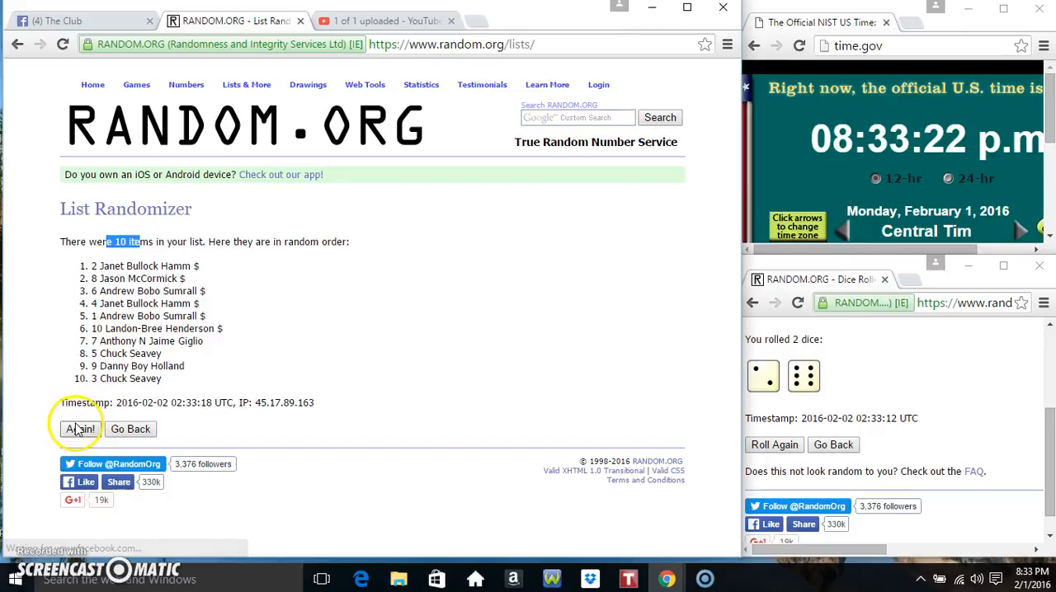
# Re-randomize the raffle list until it reads 7 randomizations, and check the current date and time.
pyautogui.click(79, 429)
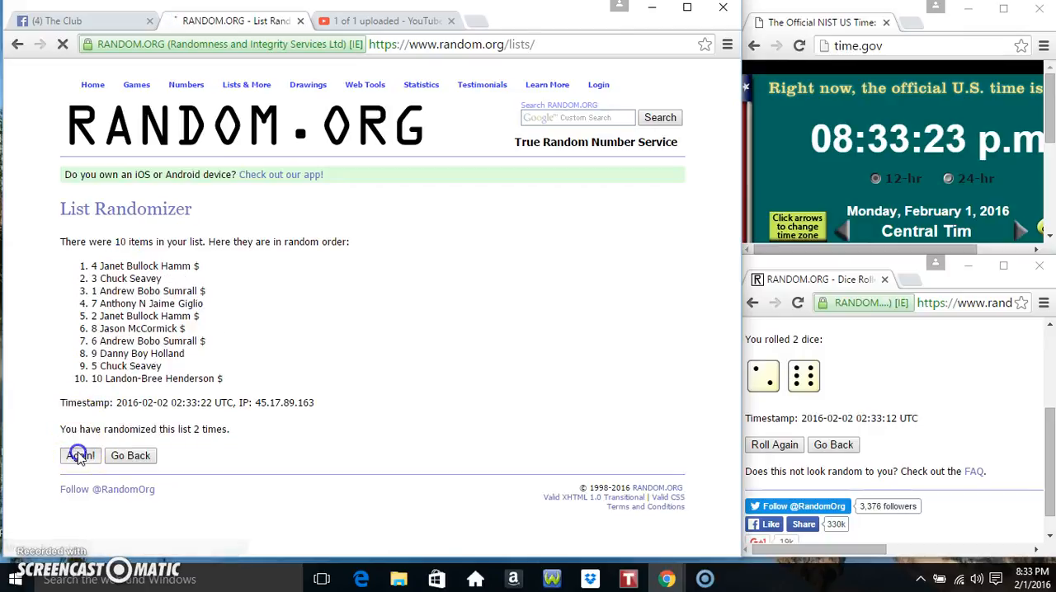
pyautogui.click(79, 456)
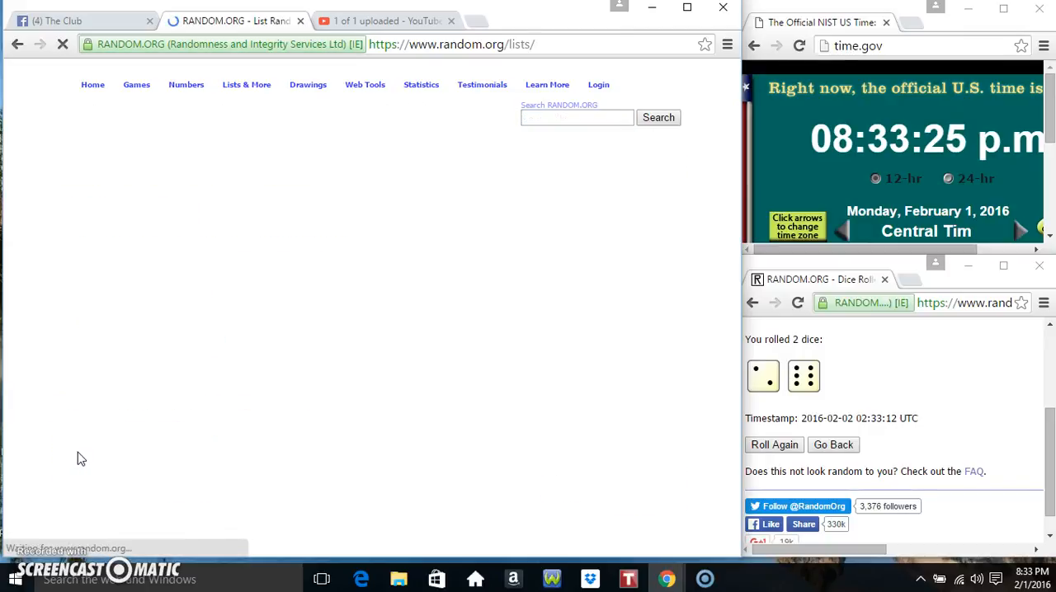
pyautogui.click(79, 456)
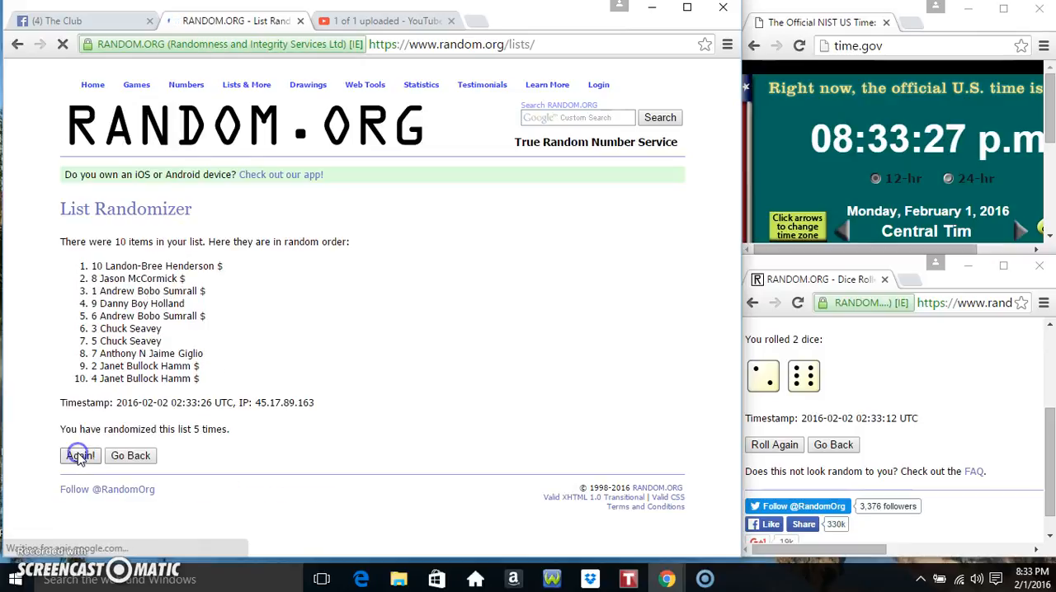
pyautogui.click(80, 455)
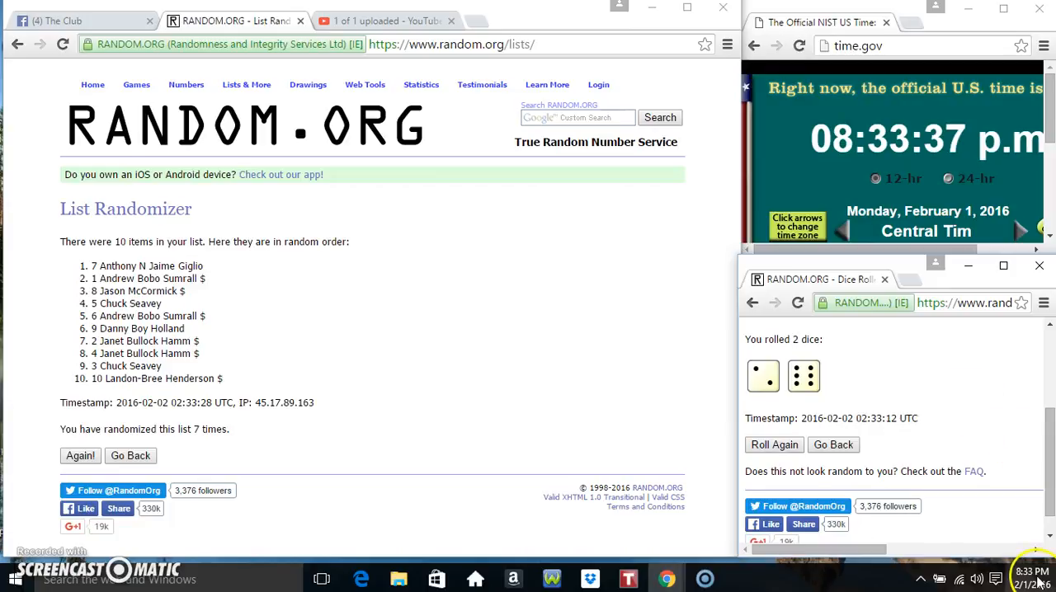
pyautogui.click(1025, 579)
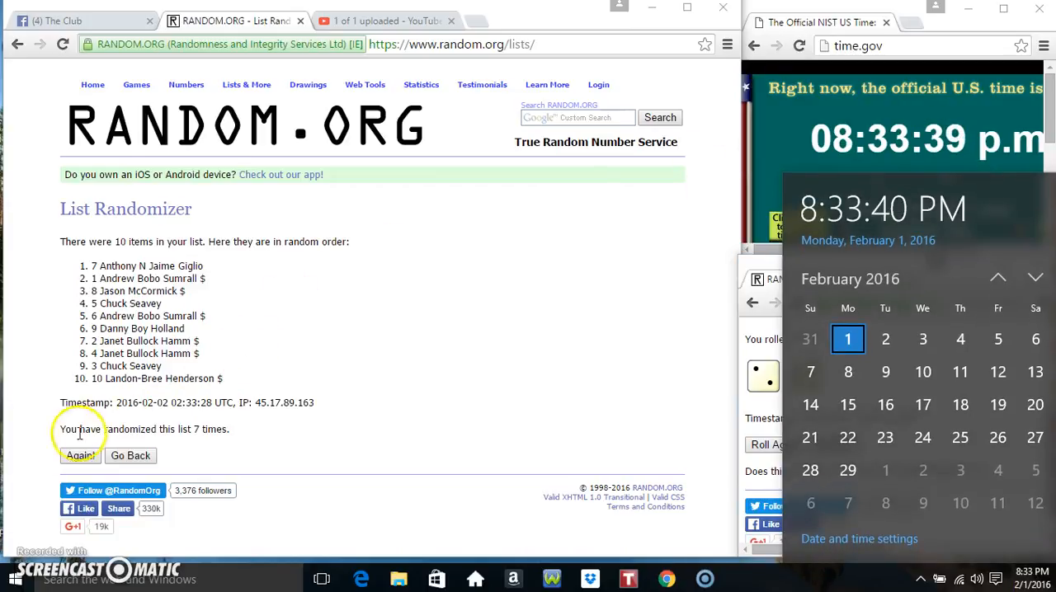
pyautogui.click(80, 455)
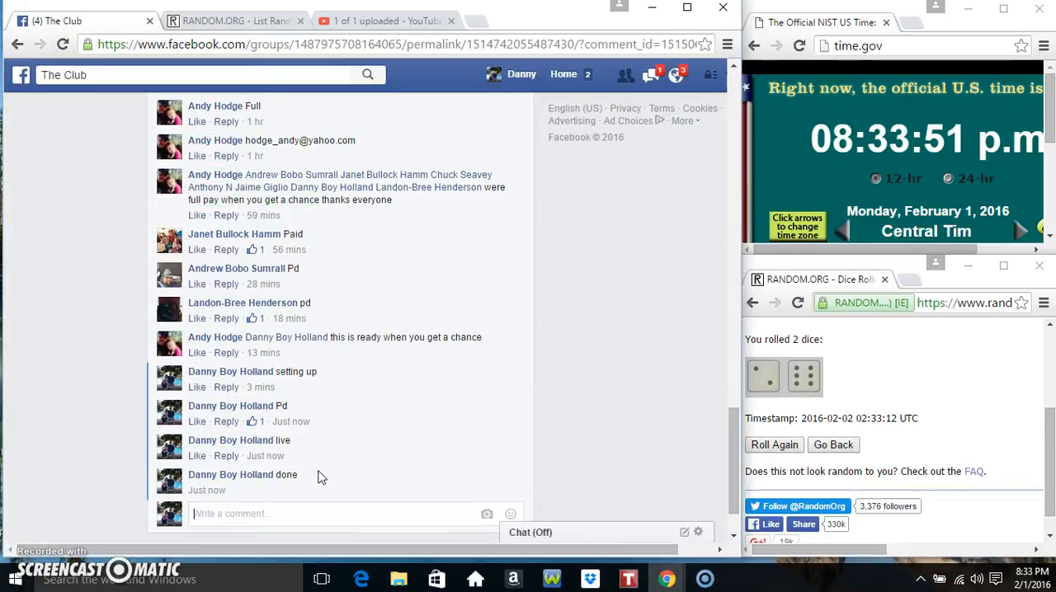
pyautogui.moveTo(267, 490)
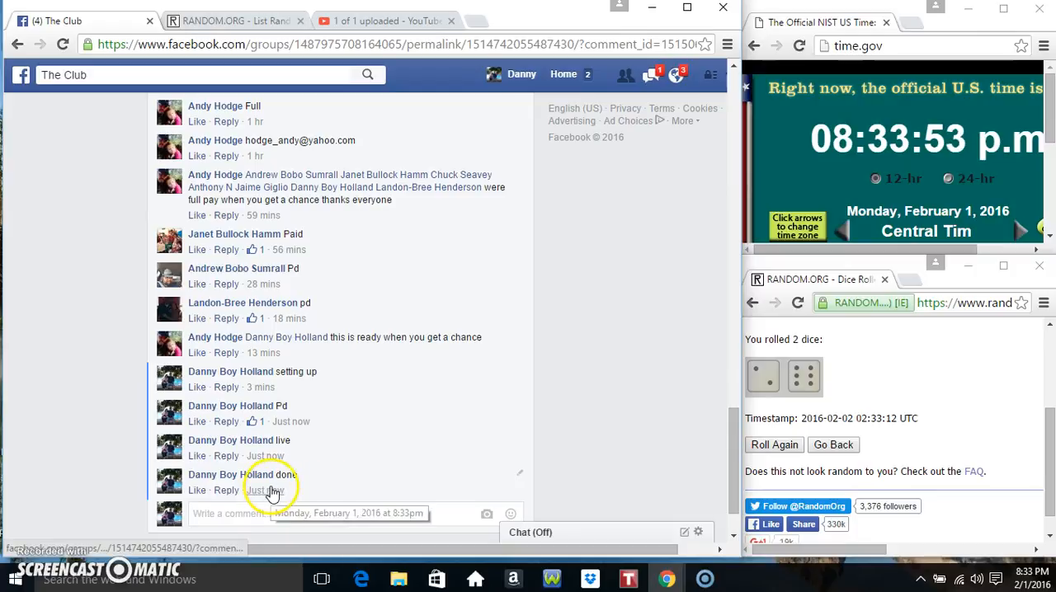
# Confirm the 'done' comment's 8:33 pm, February 1, 2016 time against the system clock.
pyautogui.click(1030, 578)
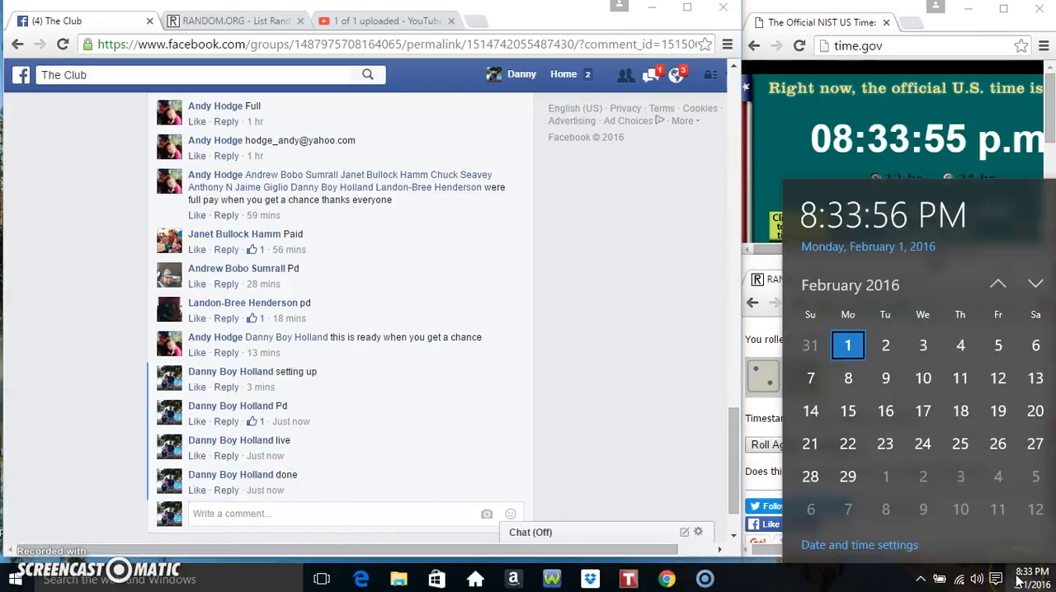